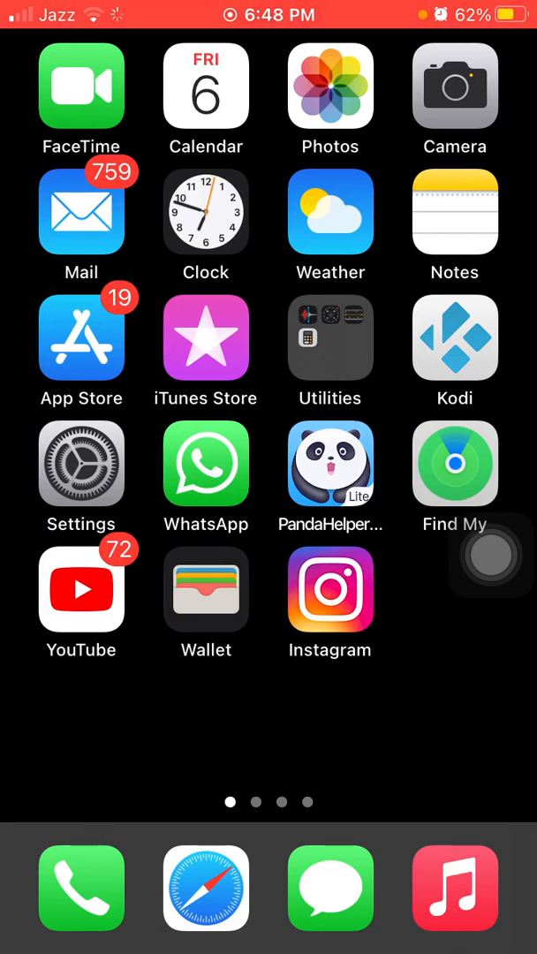
# Step: From the Home Screen go into Settings > General and reach the Reset page
pyautogui.hscroll(-3)
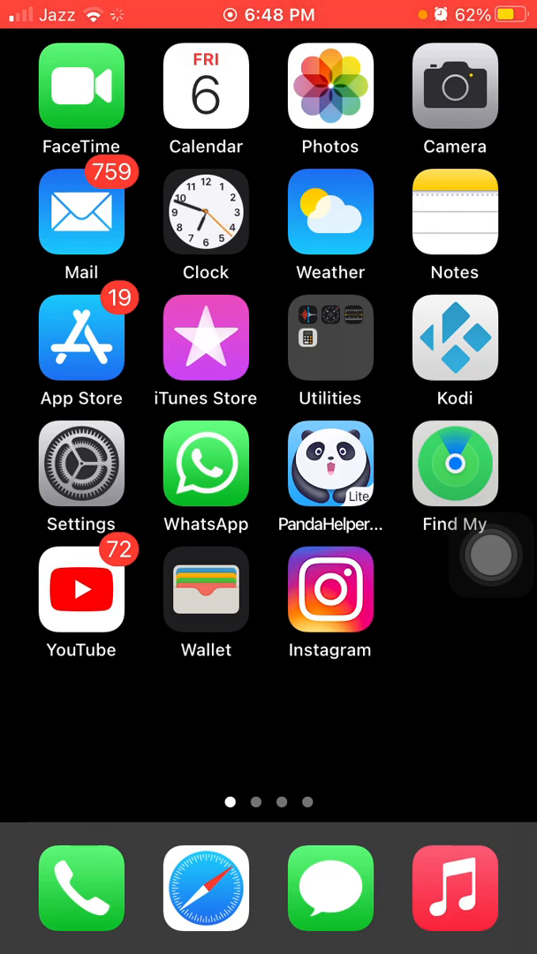
pyautogui.click(81, 463)
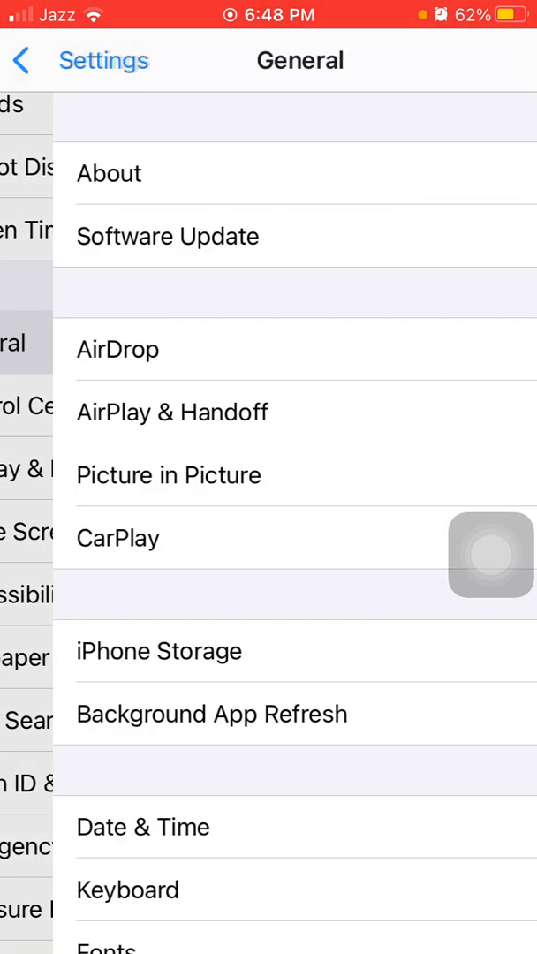
pyautogui.scroll(-3)
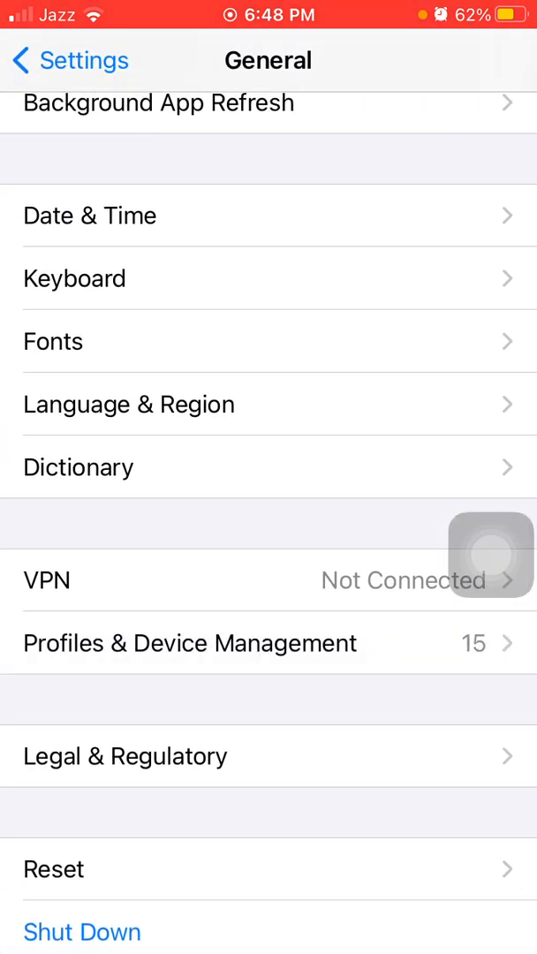
pyautogui.click(53, 869)
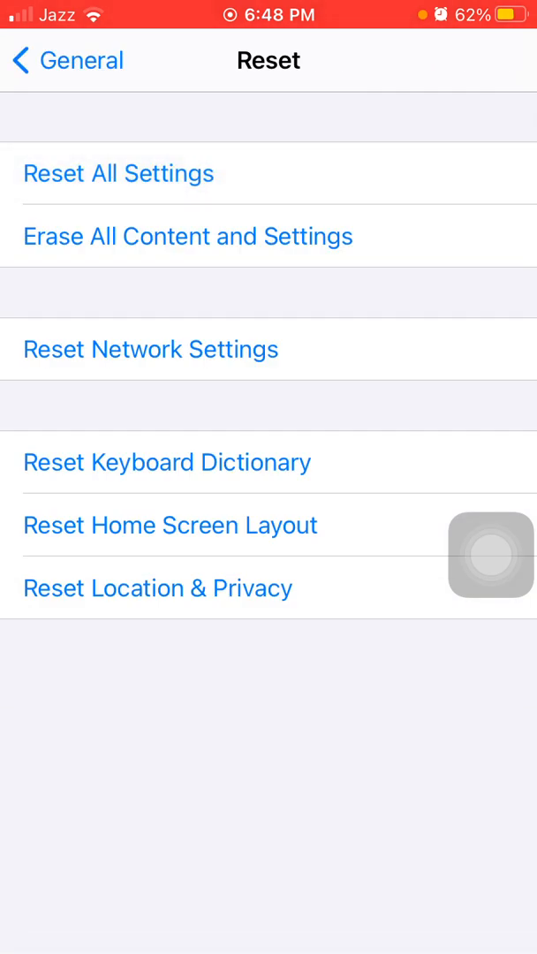
# Step: Back out of Reset to the top-level Settings list
pyautogui.click(118, 173)
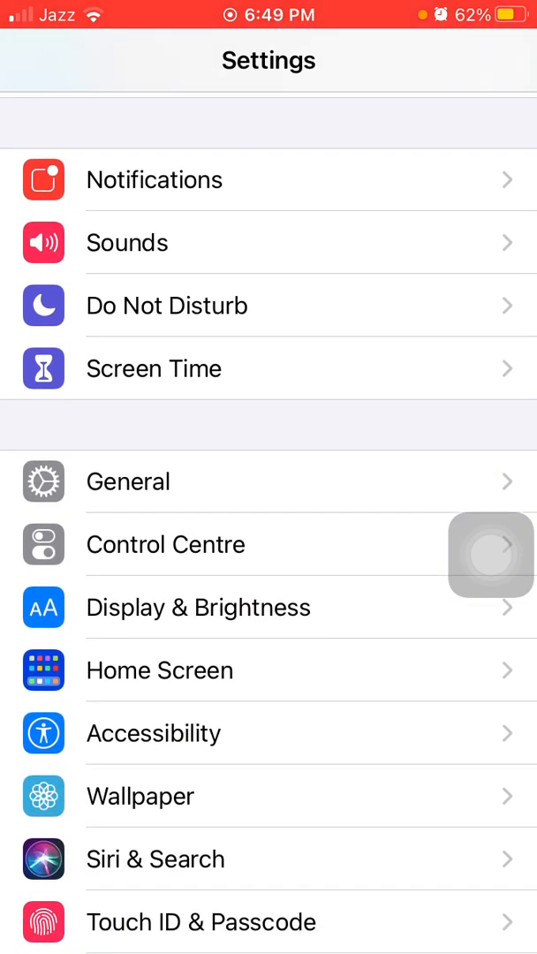
# Step: Check Software Update showing iOS 14.7.1 available, then go Home via AssistiveTouch
pyautogui.click(127, 480)
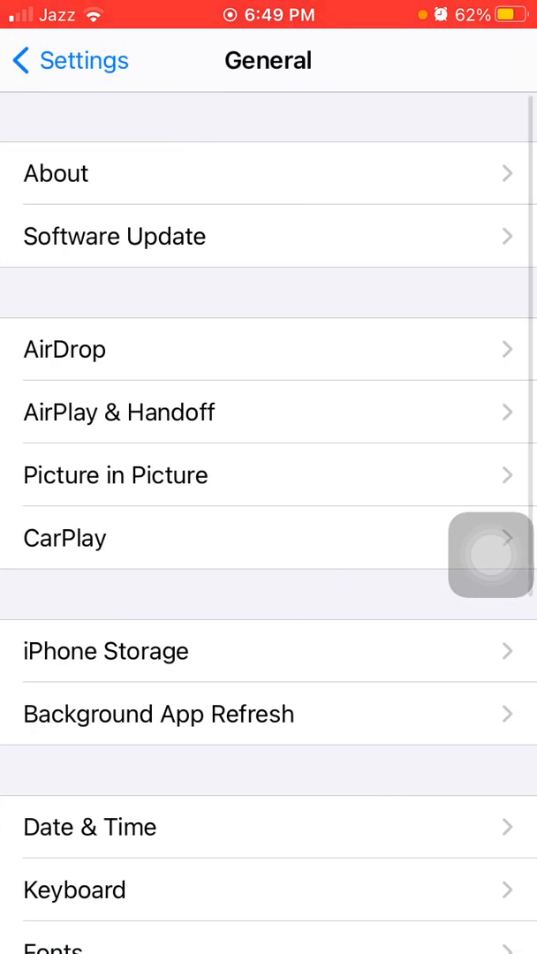
pyautogui.click(115, 237)
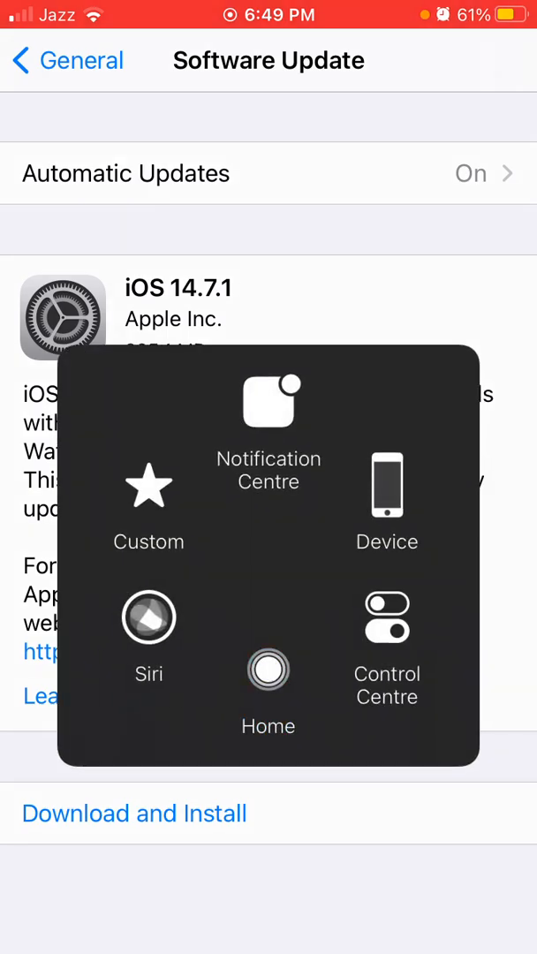
pyautogui.click(269, 680)
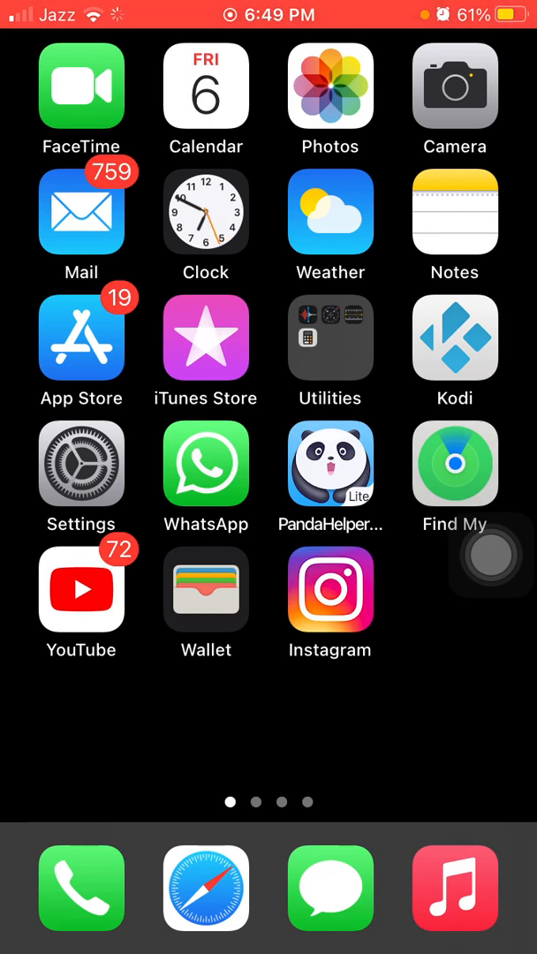
# Step: Swipe between Home Screen pages, ending on the second page with Cydia and unc0ver
pyautogui.hscroll(-3)
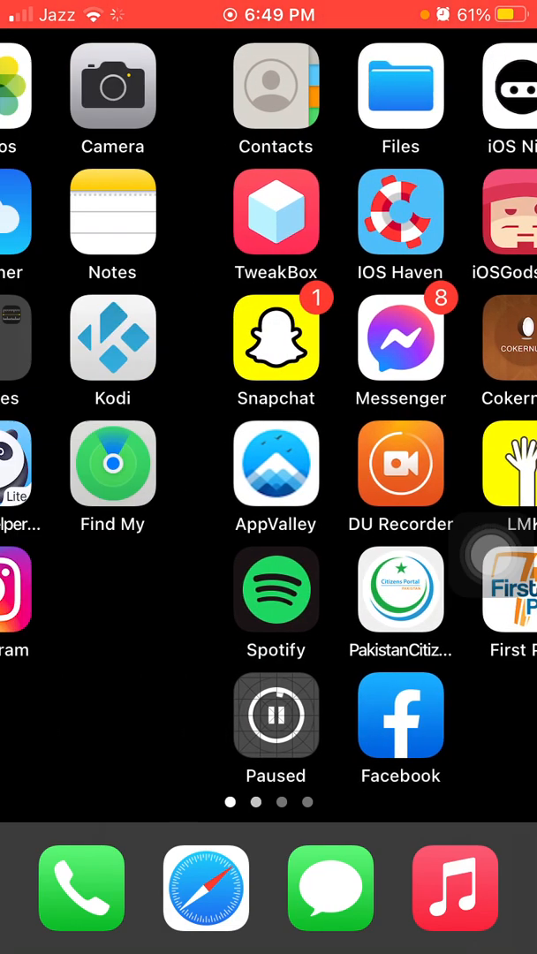
pyautogui.hscroll(3)
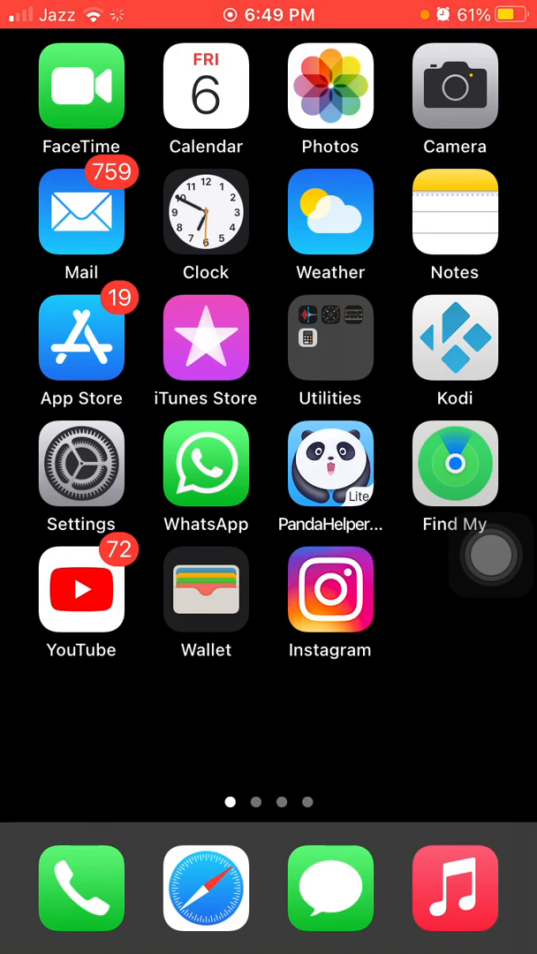
pyautogui.hscroll(-3)
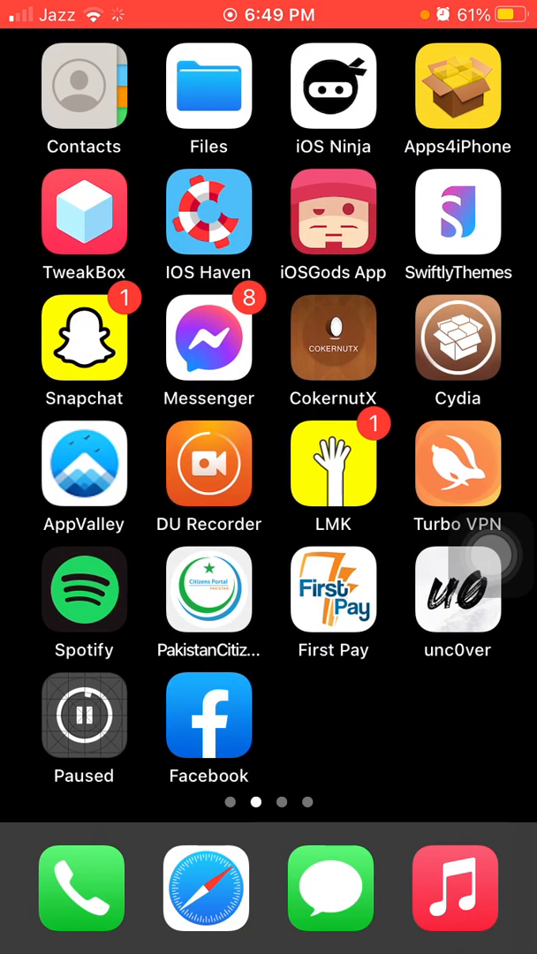